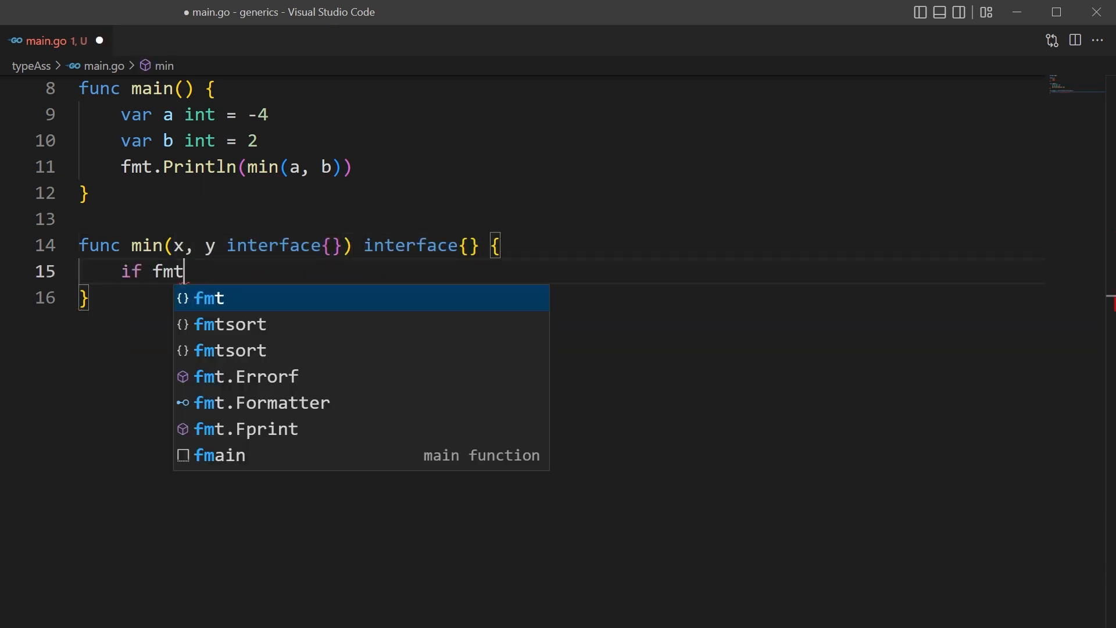
- Compare fmt.Sprintf("%T") of x and y and log.Fatal when the argument types differ
{"action": "type", "text": ".Sprintf(\"%T\","}
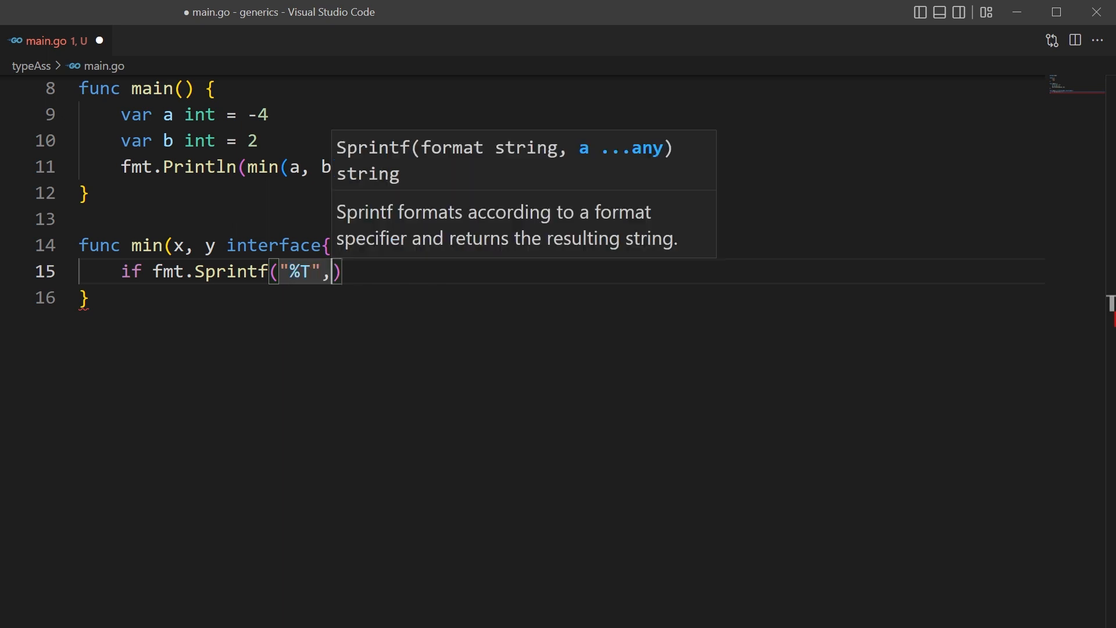
{"action": "type", "text": "x) != fmt.Sprintf(\"%T\", y"}
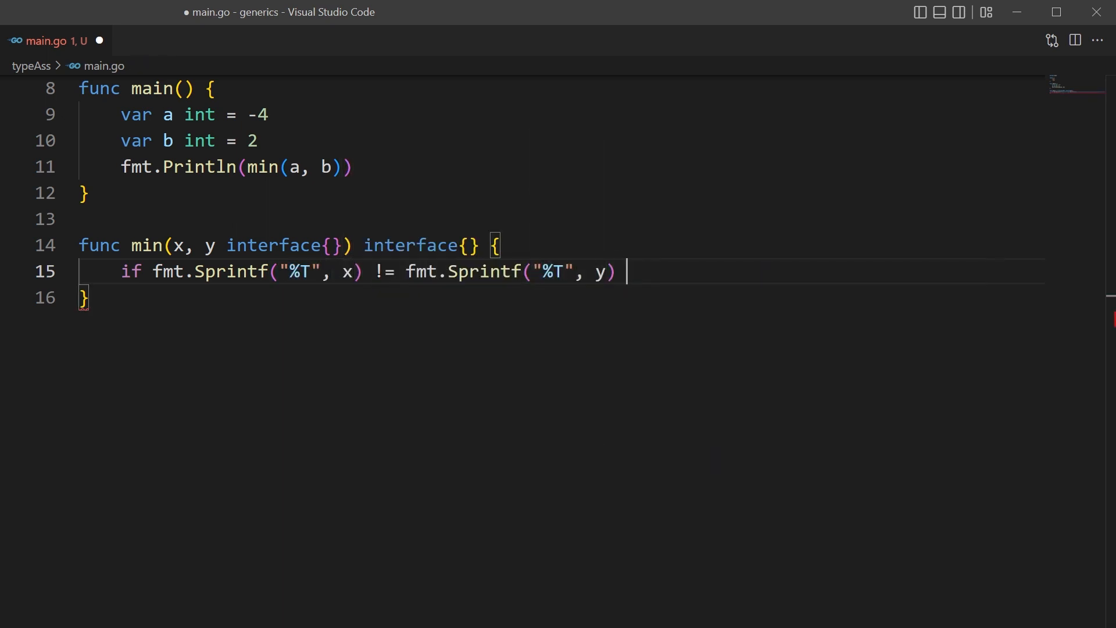
{"action": "type", "text": "{"}
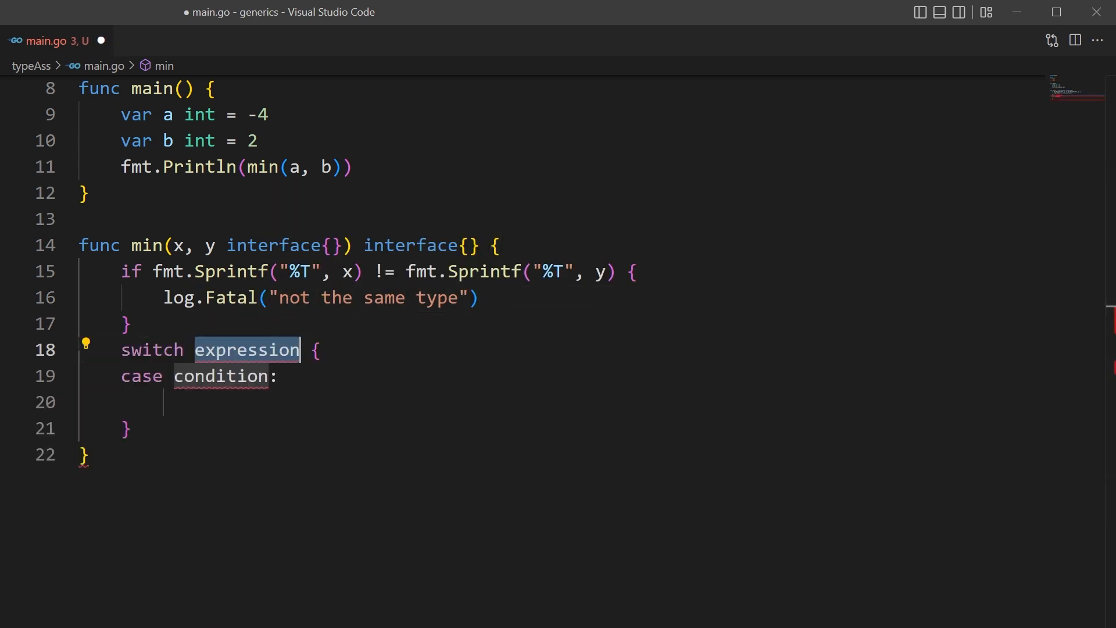
- Add a switch over x.(type) whose int case returns the smaller of x and y, then select that case for reuse
{"action": "type", "text": "x.(type)"}
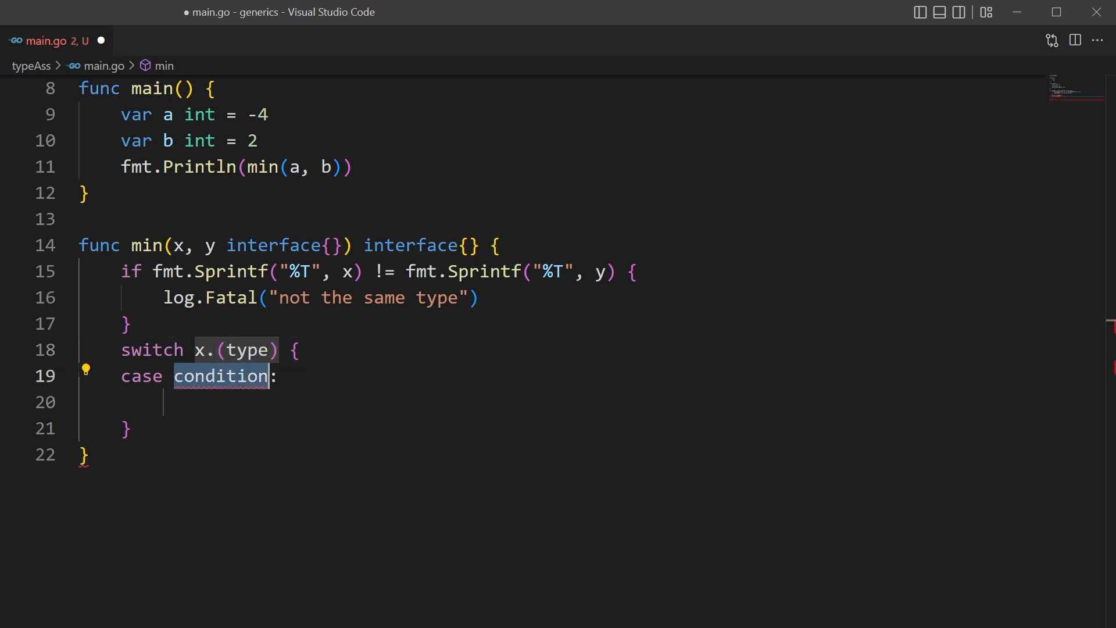
{"action": "type", "text": "int:"}
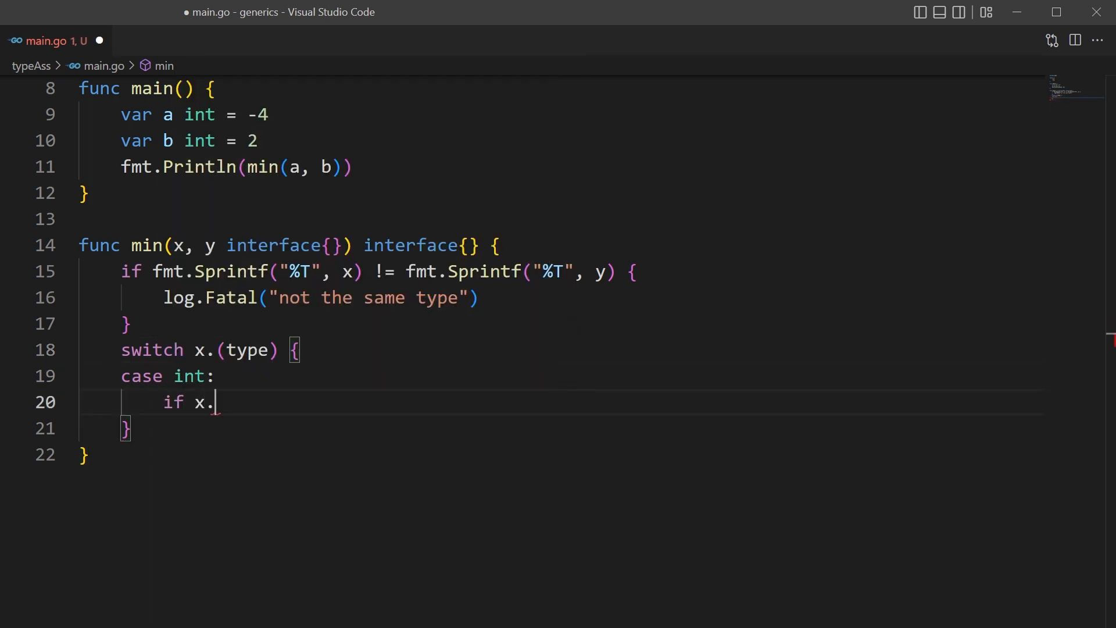
{"action": "type", "text": "(int) < y.(int) {"}
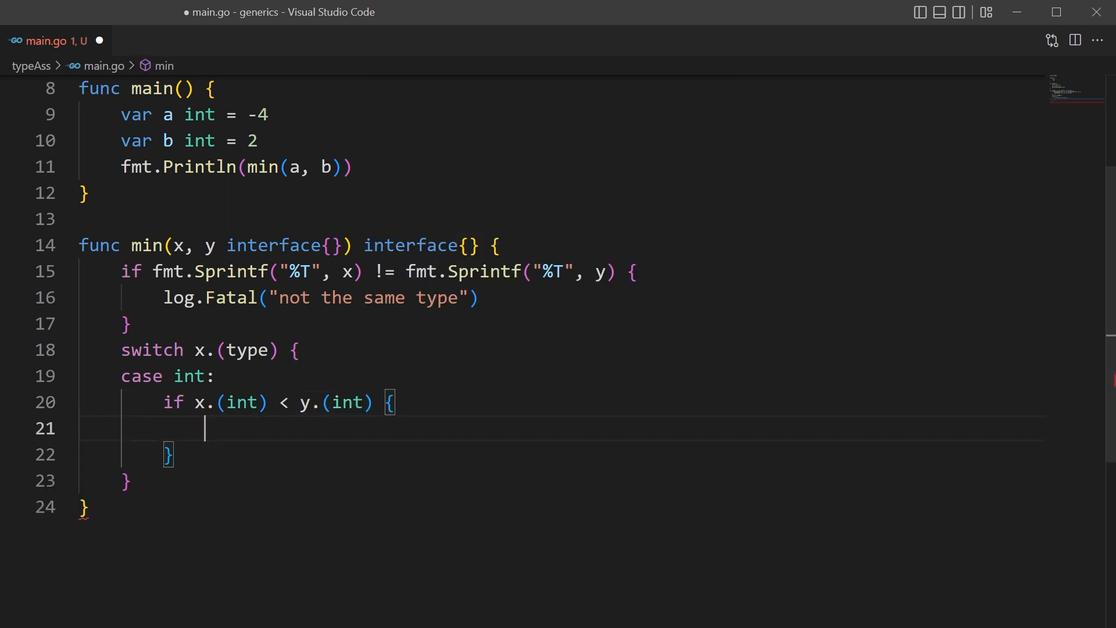
{"action": "type", "text": "return x"}
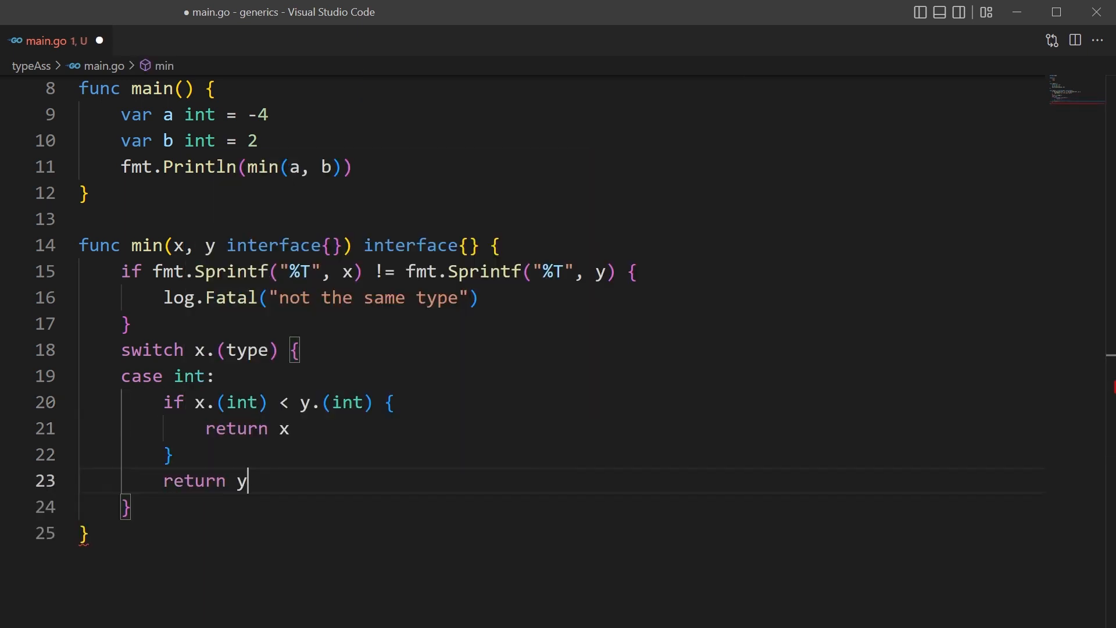
{"action": "left_click_drag", "start_coordinate": [121, 375], "coordinate": [247, 481]}
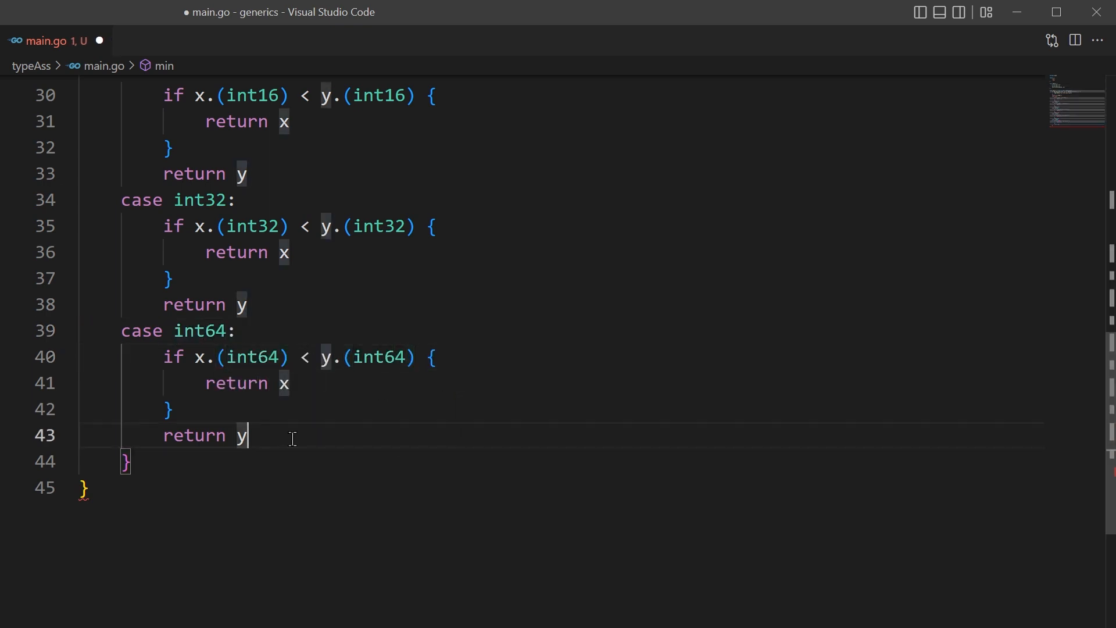
- Add a default case that calls log.Fatal("Type is unknown!")
{"action": "type", "text": "log.Fatal(\"Type is"}
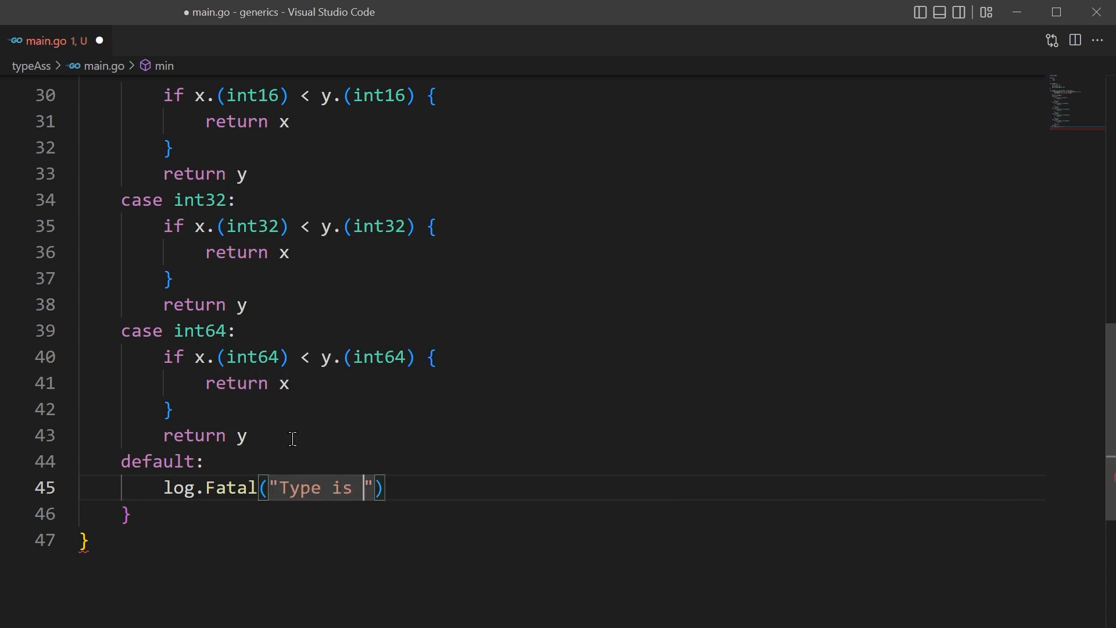
{"action": "type", "text": "unknown!"}
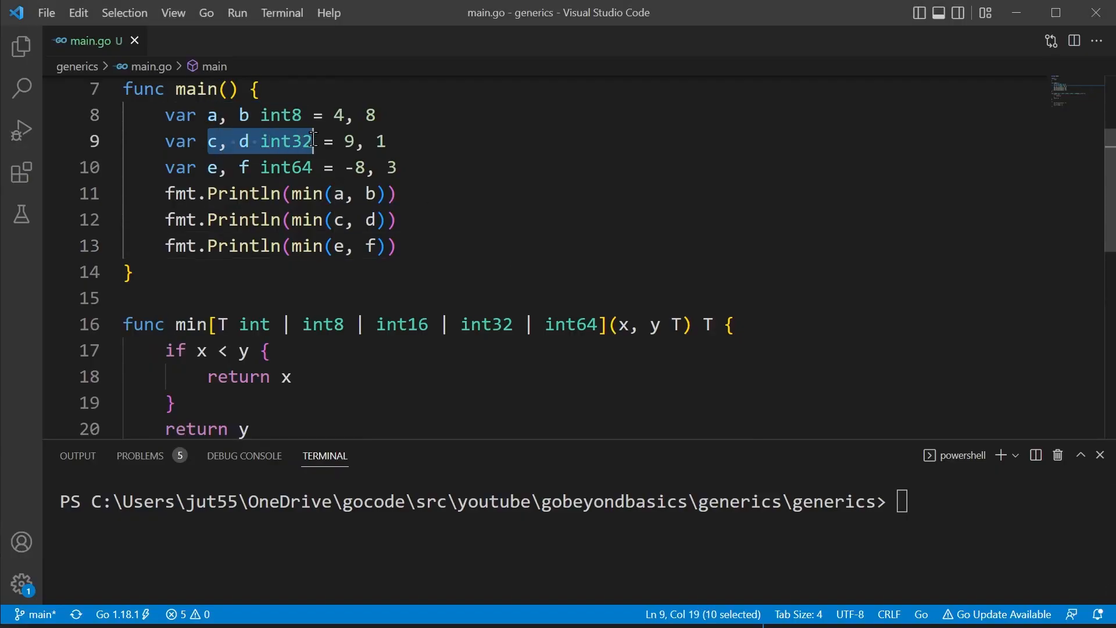
- Highlight min's type parameter list, int8 and T, then enter go run in the terminal
{"action": "left_click", "coordinate": [297, 220]}
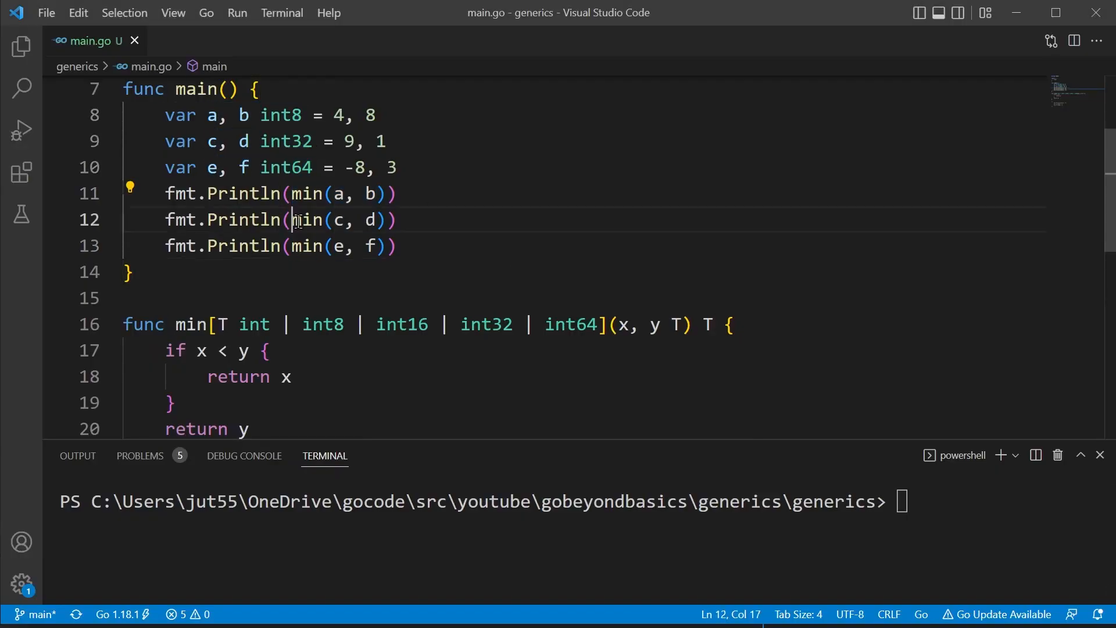
{"action": "left_click_drag", "start_coordinate": [291, 245], "coordinate": [382, 246]}
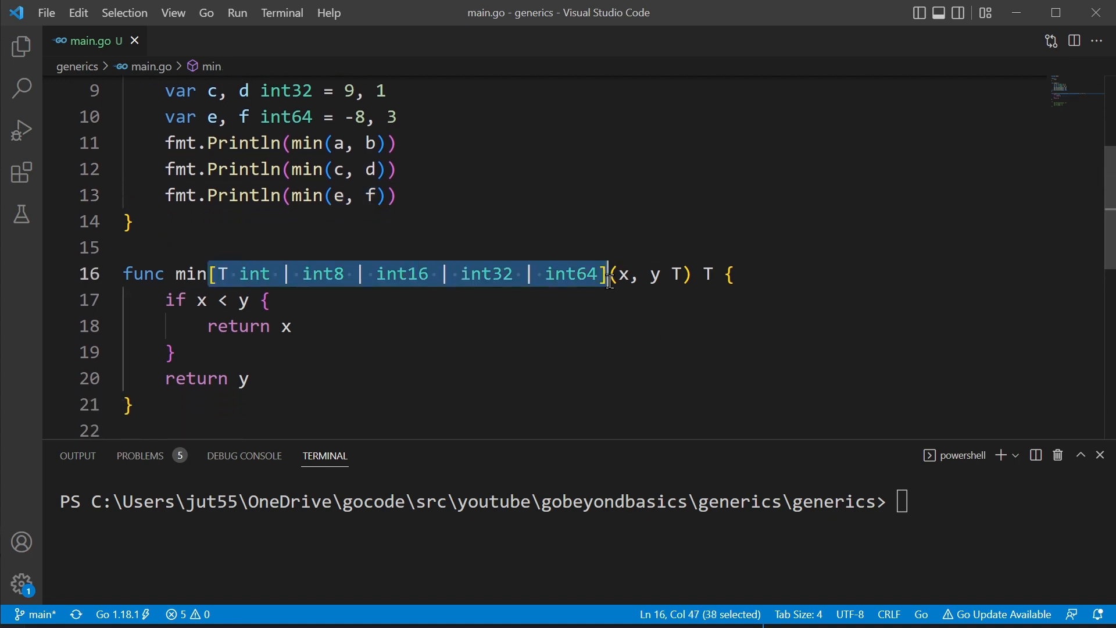
{"action": "double_click", "coordinate": [322, 274]}
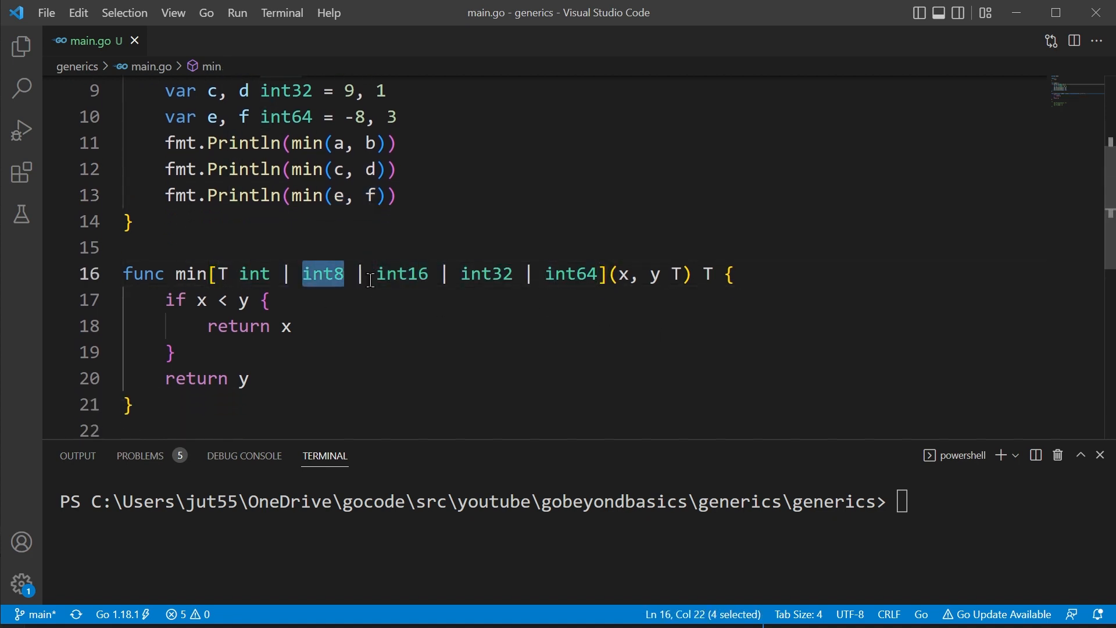
{"action": "double_click", "coordinate": [570, 275]}
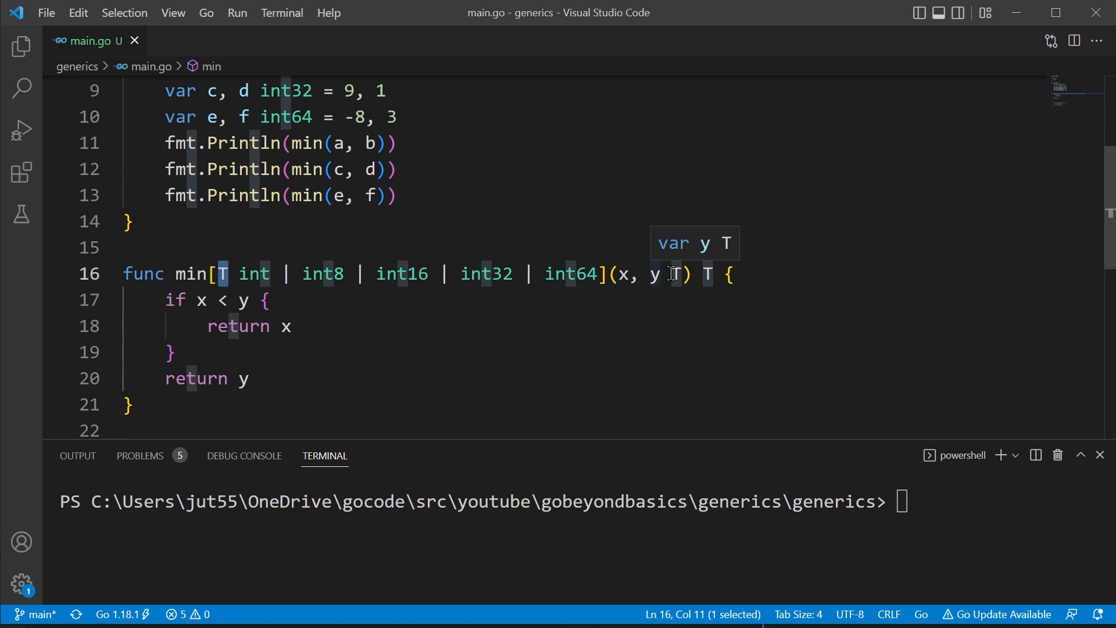
{"action": "left_click", "coordinate": [706, 274]}
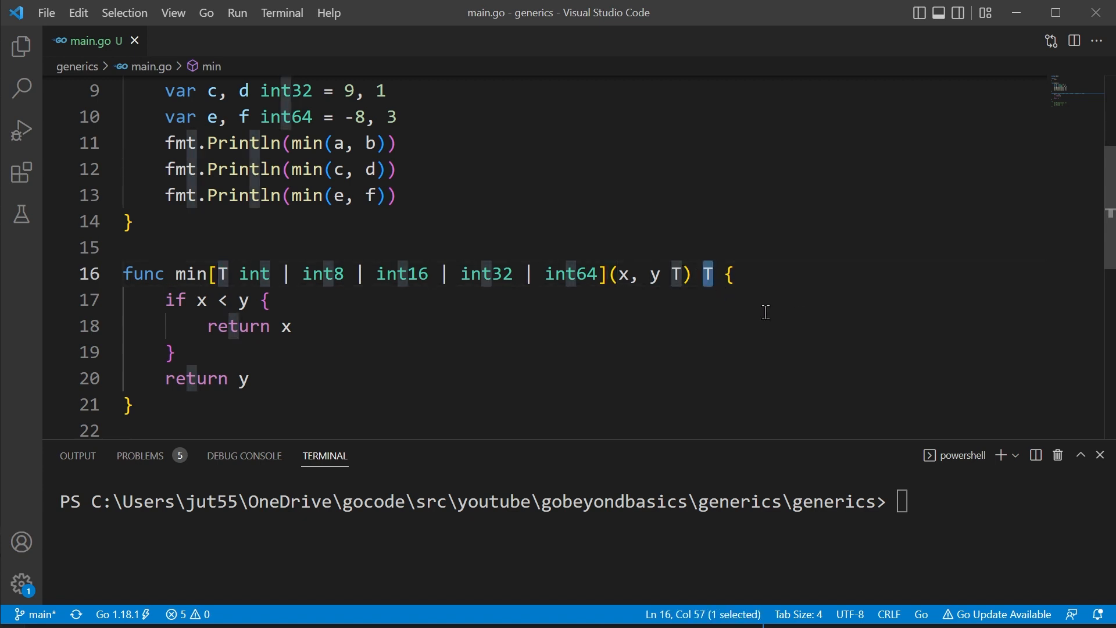
{"action": "type", "text": "go run"}
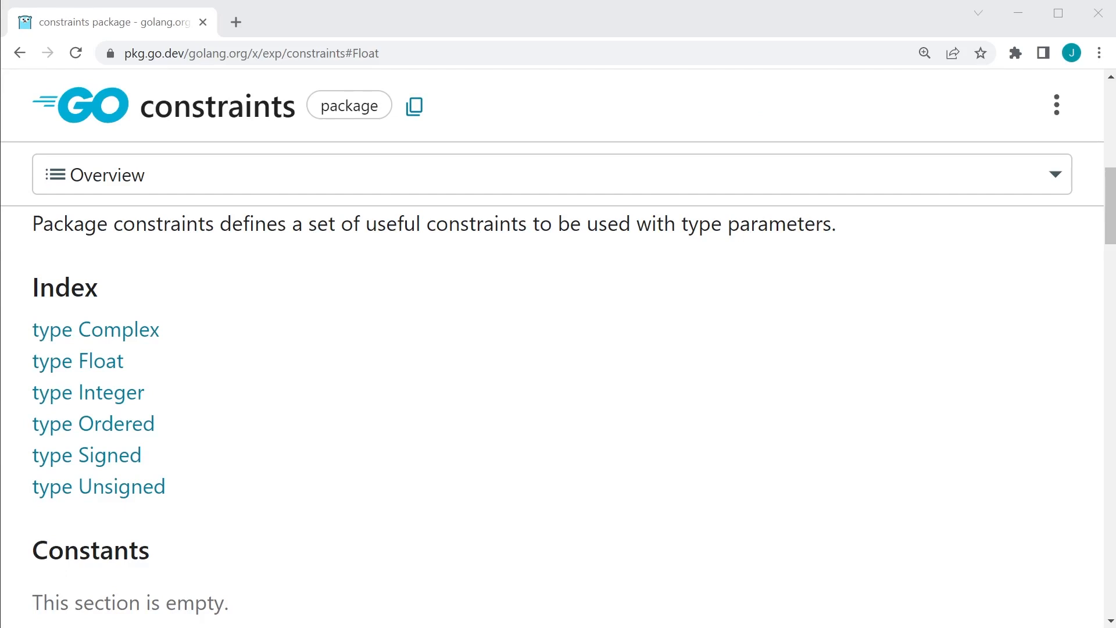
{"action": "mouse_move", "coordinate": [859, 511]}
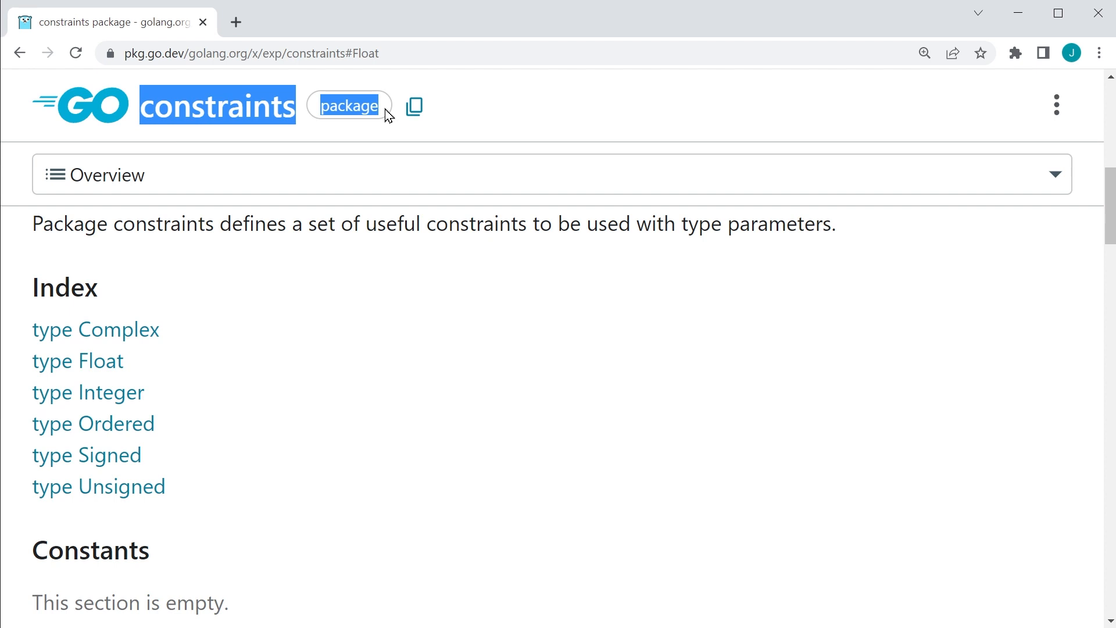
{"action": "mouse_move", "coordinate": [326, 398]}
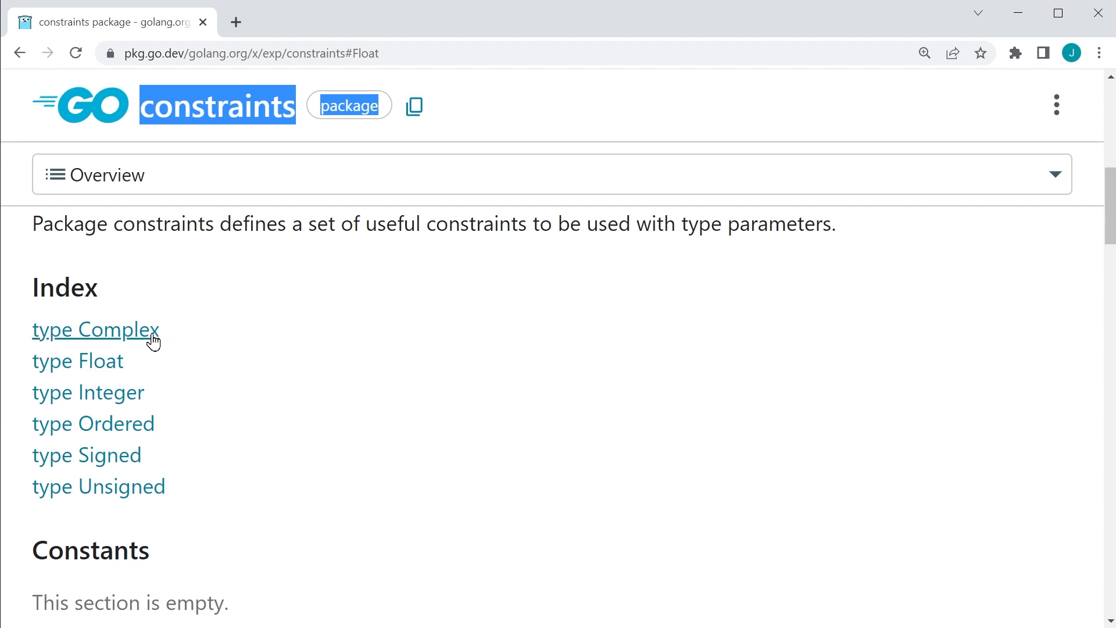
{"action": "mouse_move", "coordinate": [78, 362]}
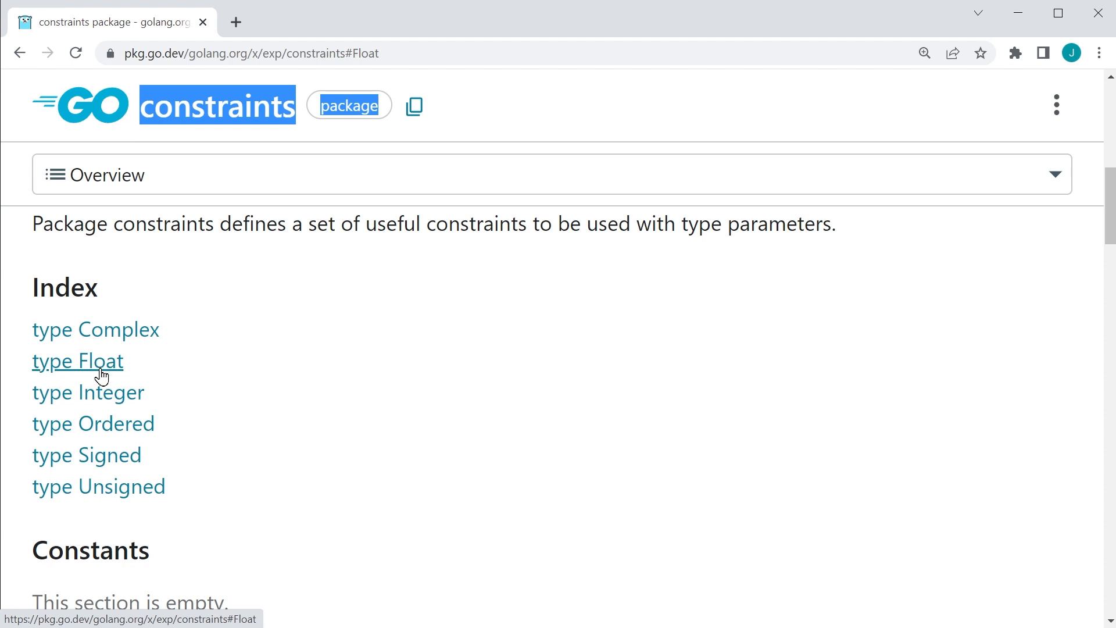
{"action": "mouse_move", "coordinate": [87, 455]}
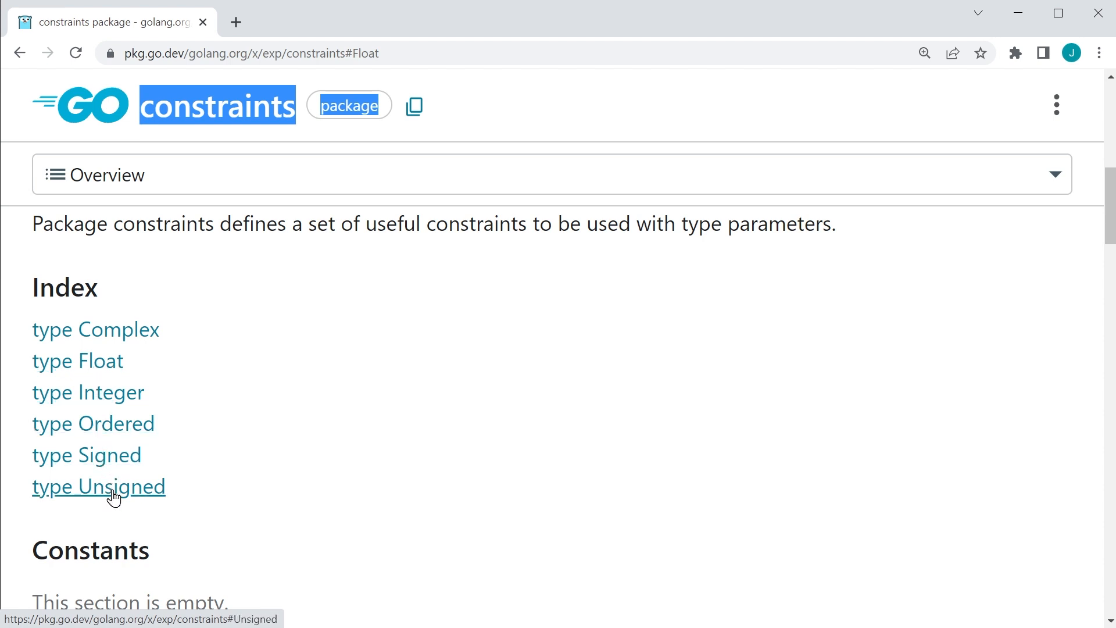
{"action": "mouse_move", "coordinate": [93, 423]}
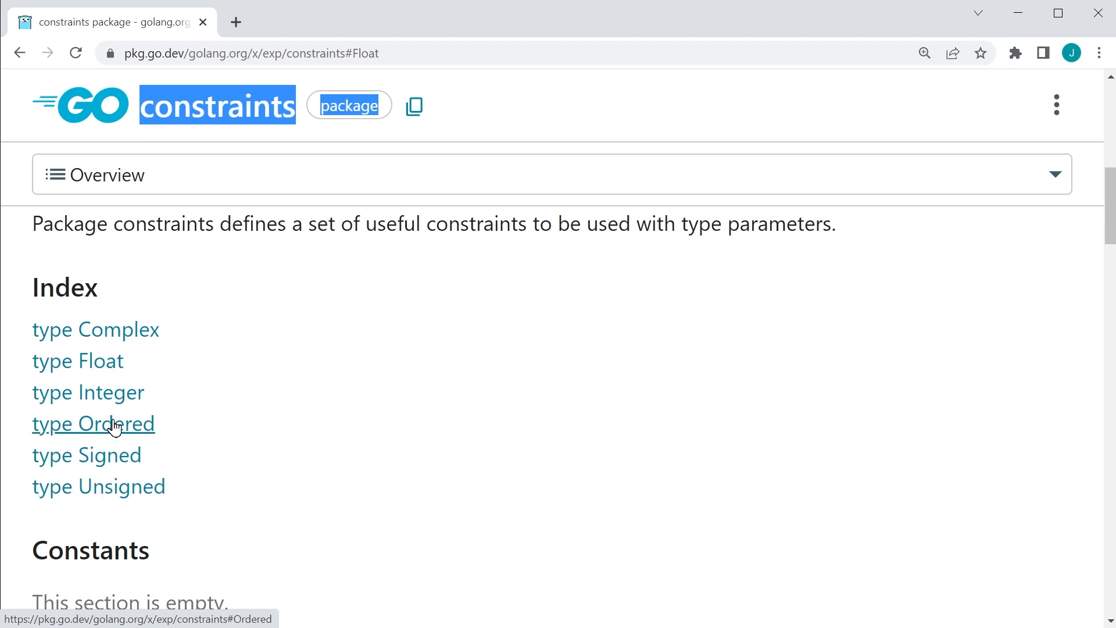
- Follow the Index link to the Ordered constraint's documentation
{"action": "left_click", "coordinate": [93, 423]}
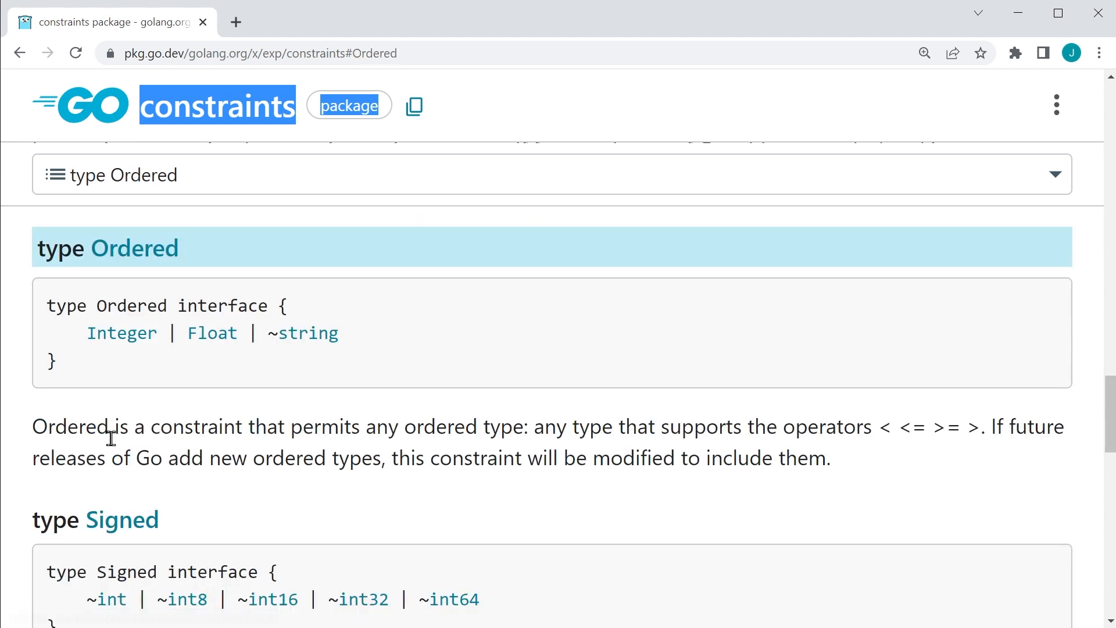
{"action": "mouse_move", "coordinate": [135, 247]}
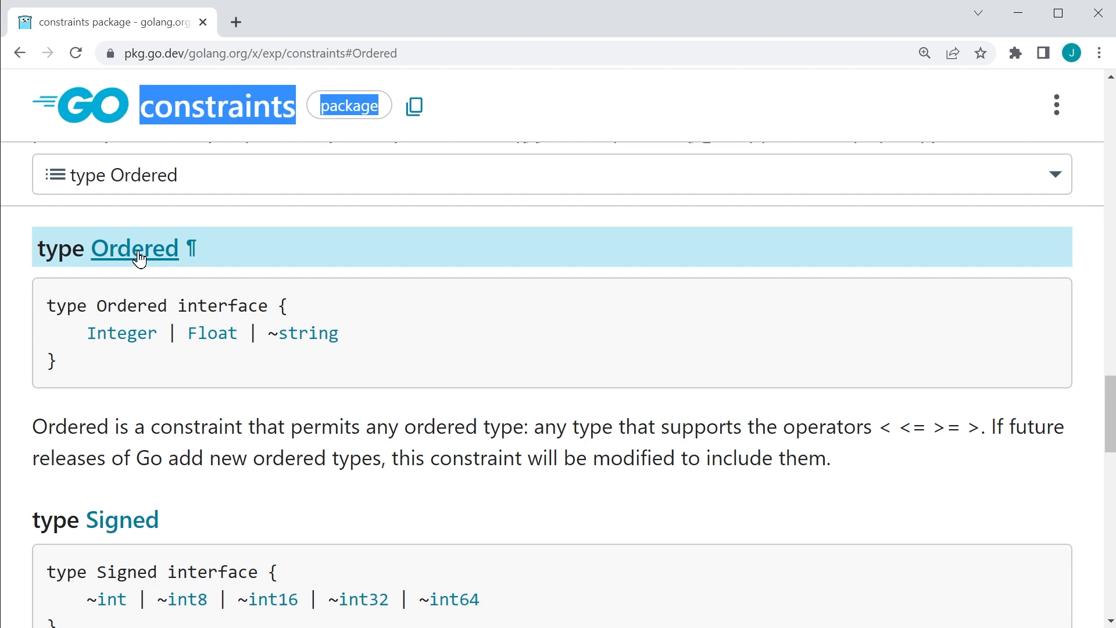
- Open constraints.go in the Go source browser via the Ordered source link
{"action": "left_click", "coordinate": [134, 248]}
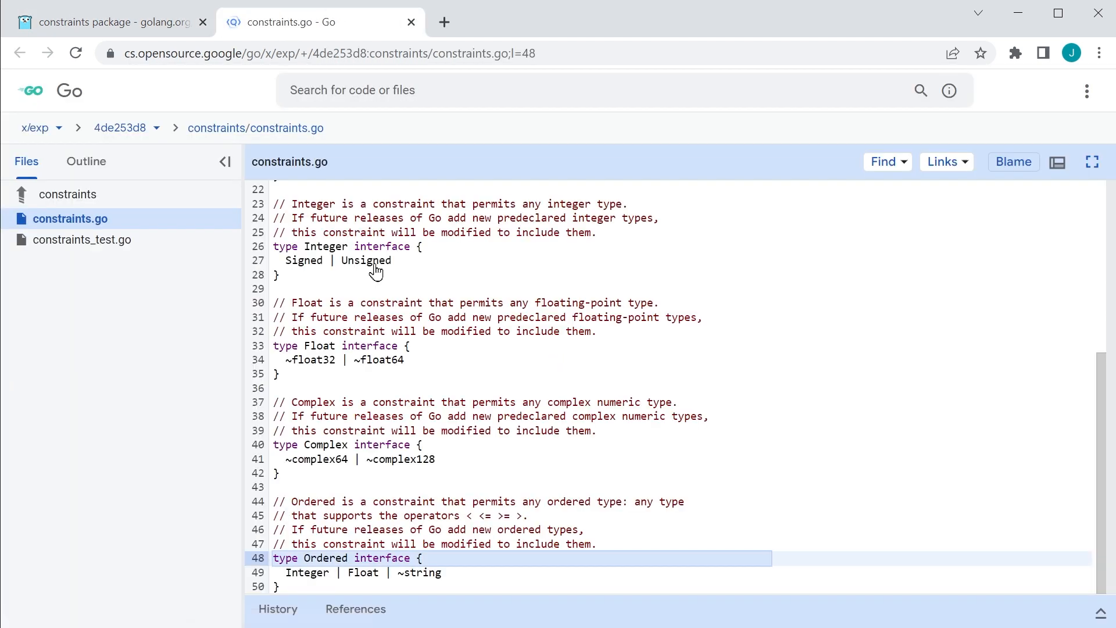
{"action": "mouse_move", "coordinate": [737, 496]}
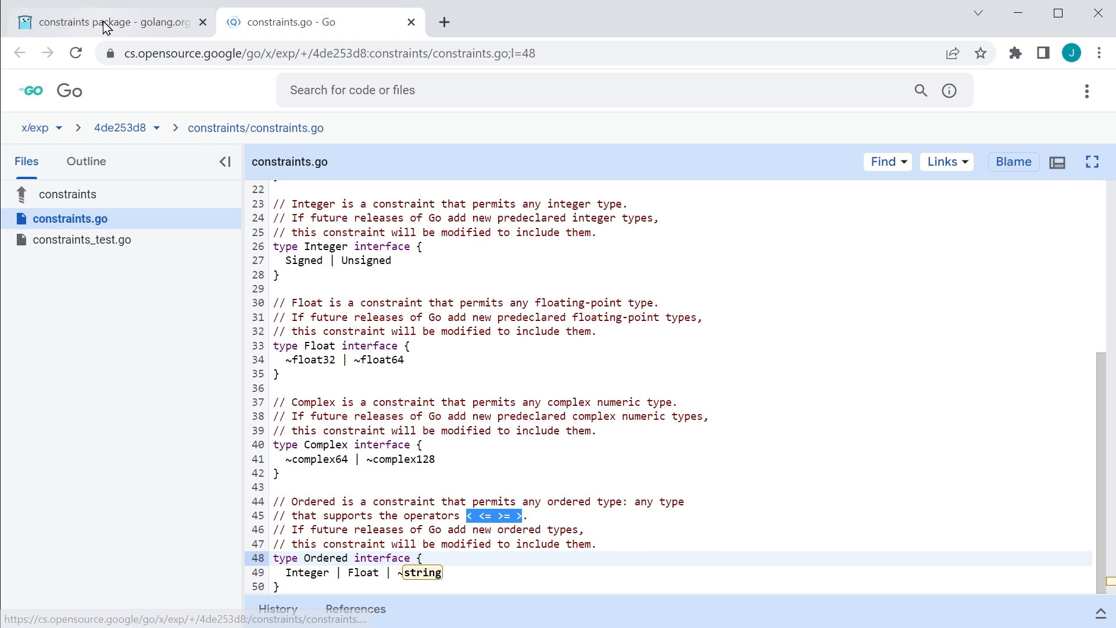
- Return to the constraints docs, highlight Float in Ordered and jump to the Integer definition
{"action": "left_click", "coordinate": [107, 21]}
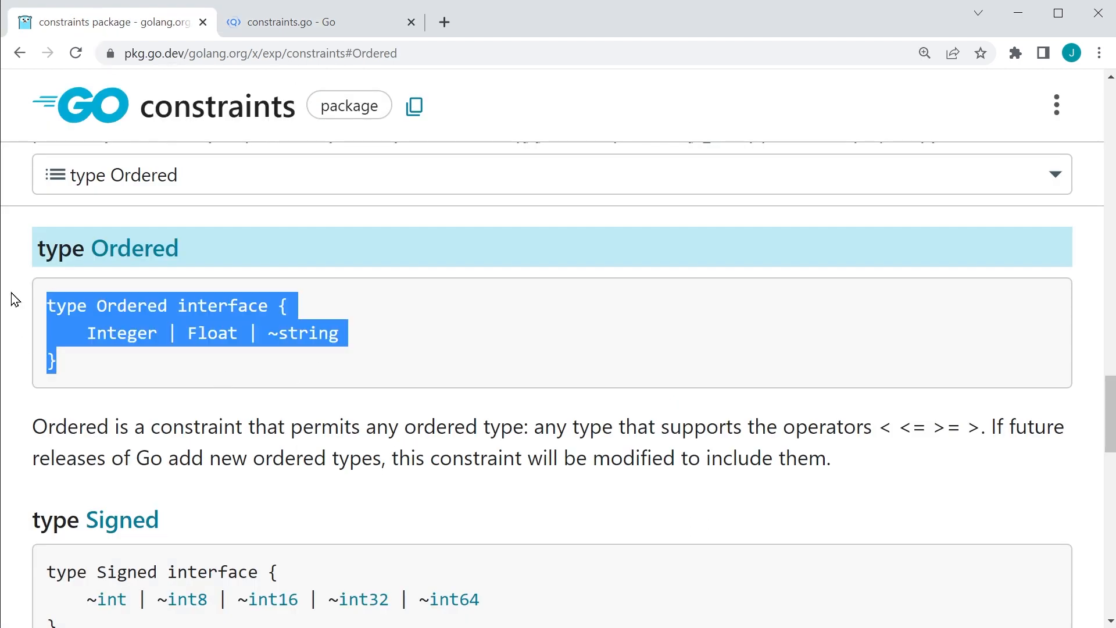
{"action": "mouse_move", "coordinate": [85, 368]}
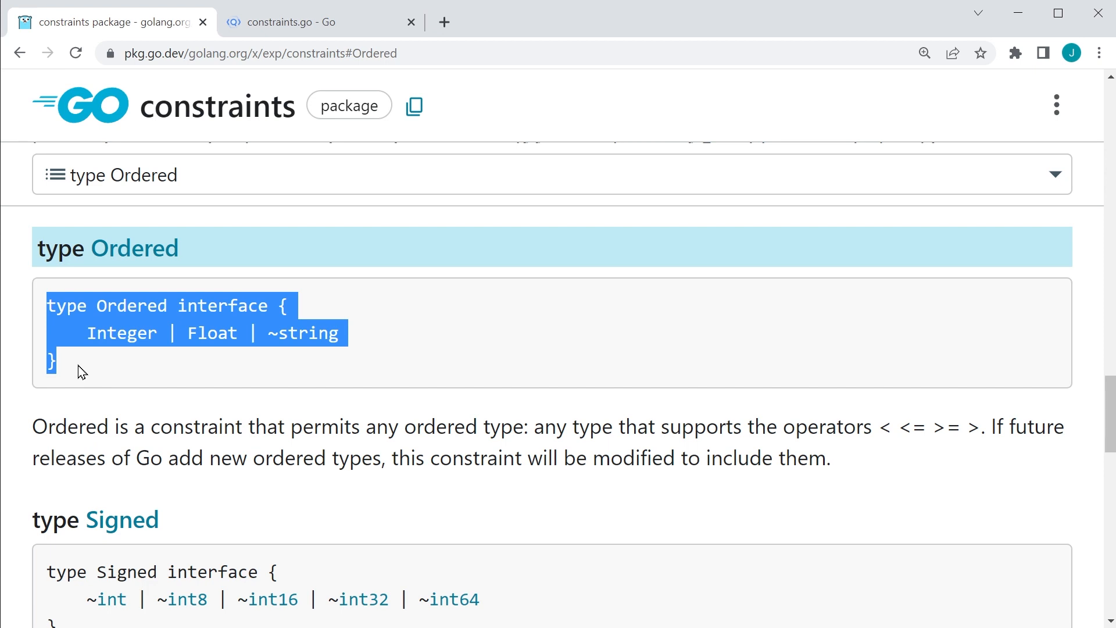
{"action": "mouse_move", "coordinate": [84, 375]}
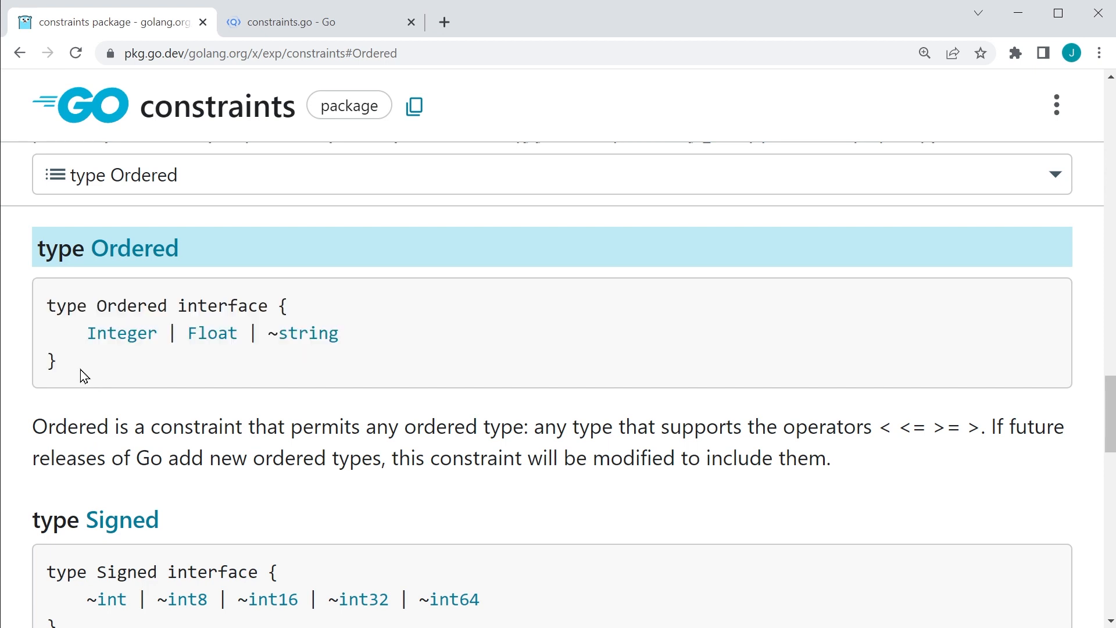
{"action": "mouse_move", "coordinate": [122, 332]}
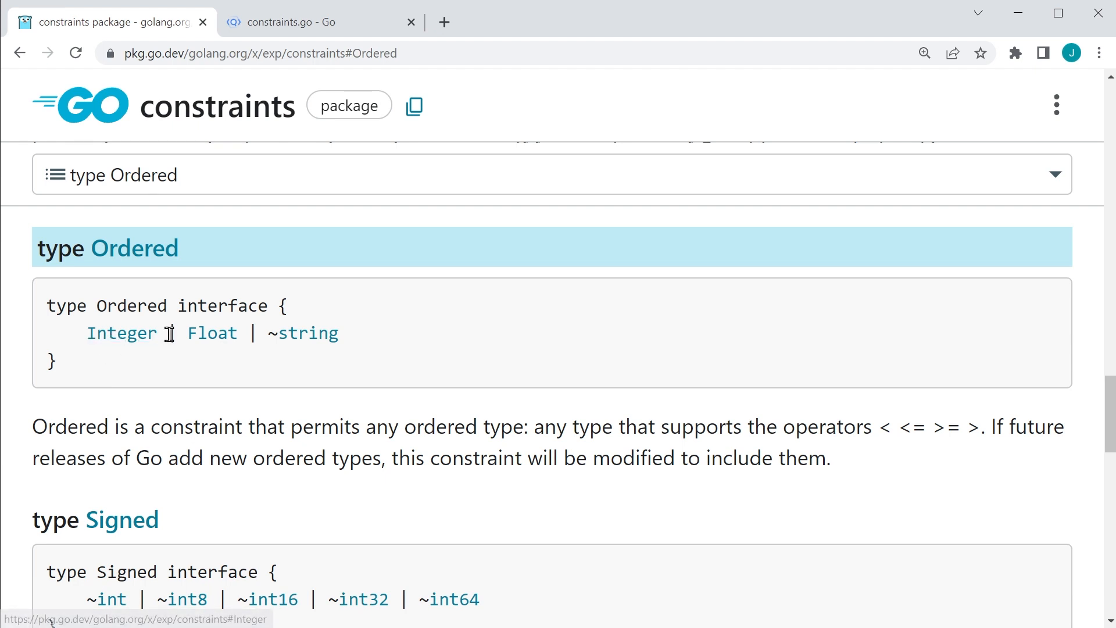
{"action": "mouse_move", "coordinate": [183, 332]}
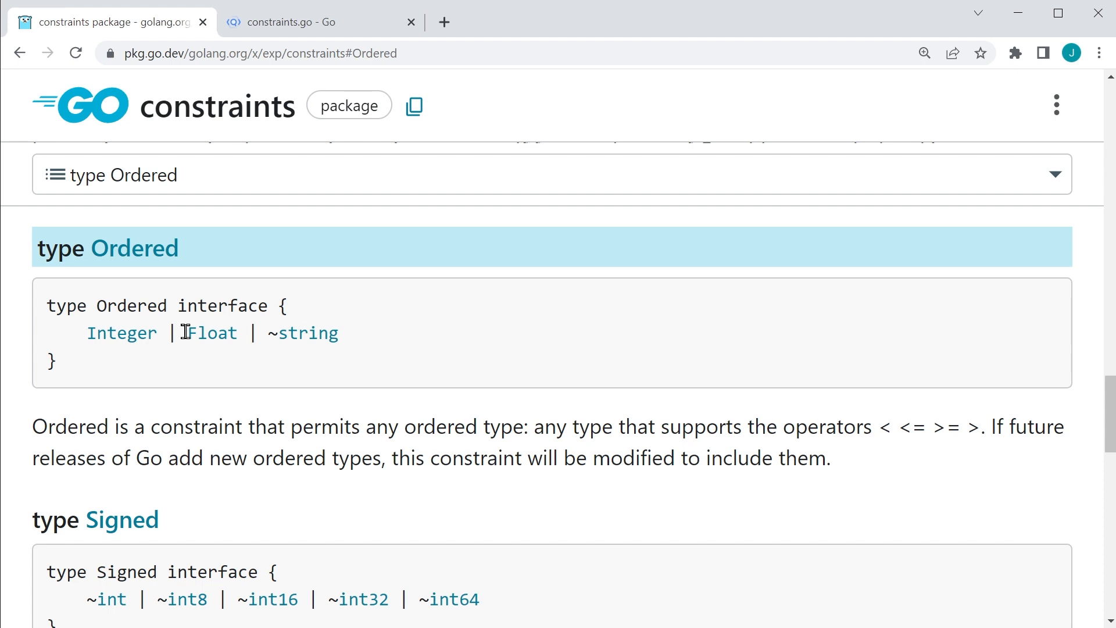
{"action": "double_click", "coordinate": [212, 332]}
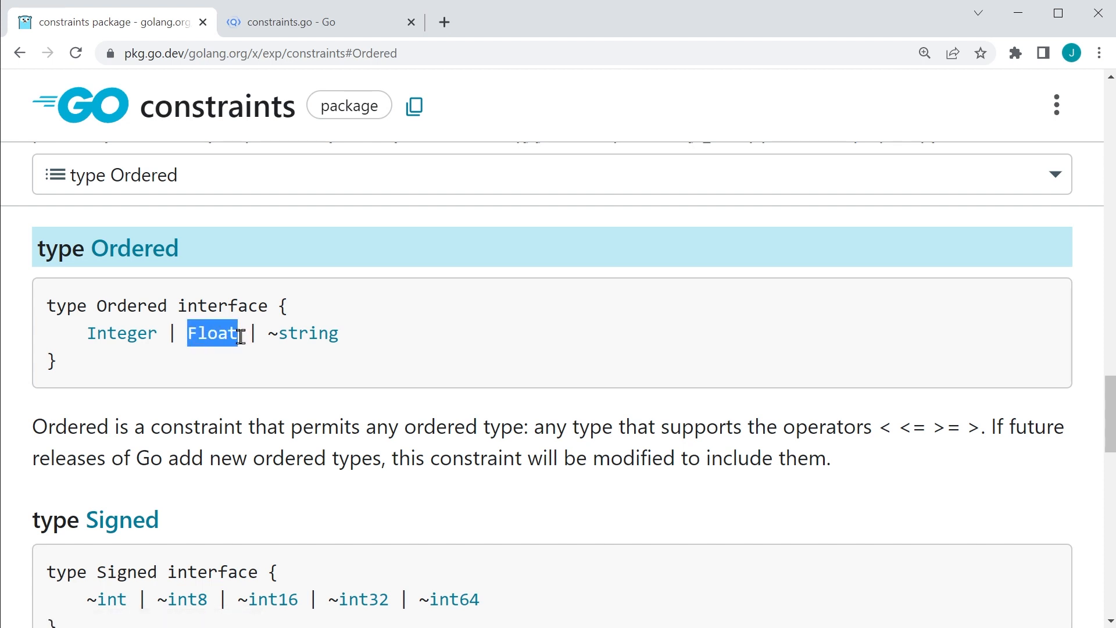
{"action": "mouse_move", "coordinate": [212, 333]}
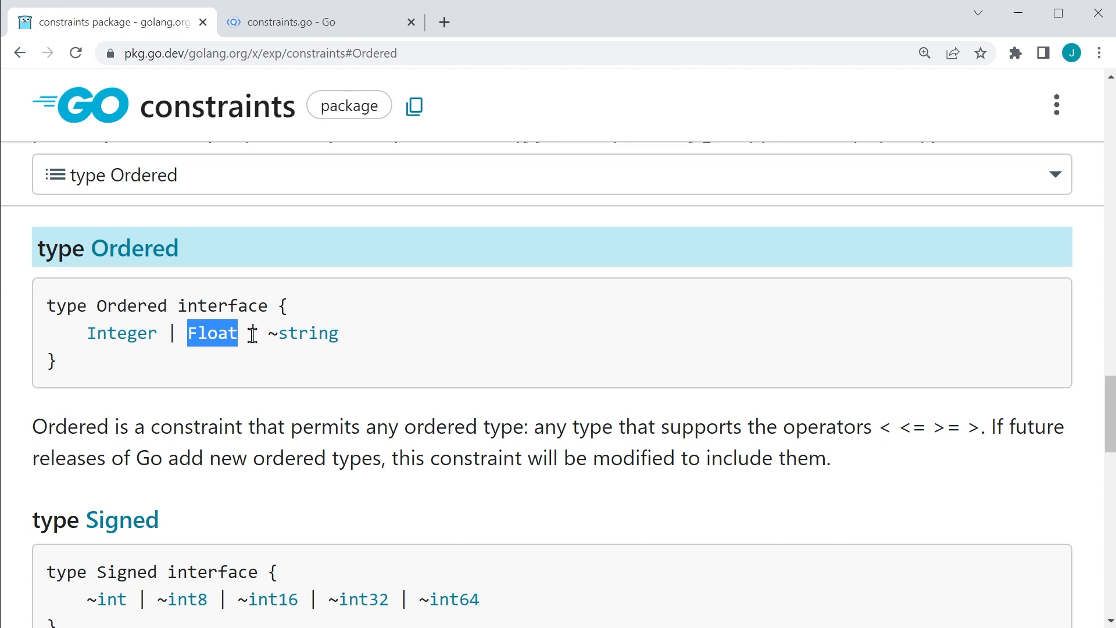
{"action": "double_click", "coordinate": [303, 334]}
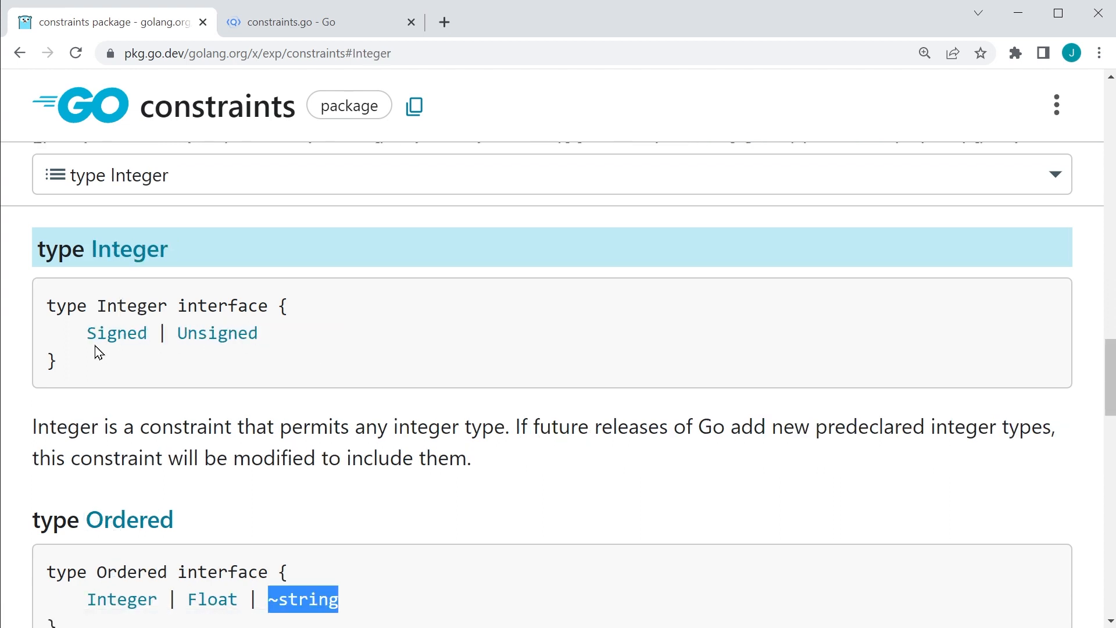
- Follow Integer's Signed term to its definition and mark the ~int, ~int8, ~int16, ~int32, ~int64 list
{"action": "double_click", "coordinate": [117, 333]}
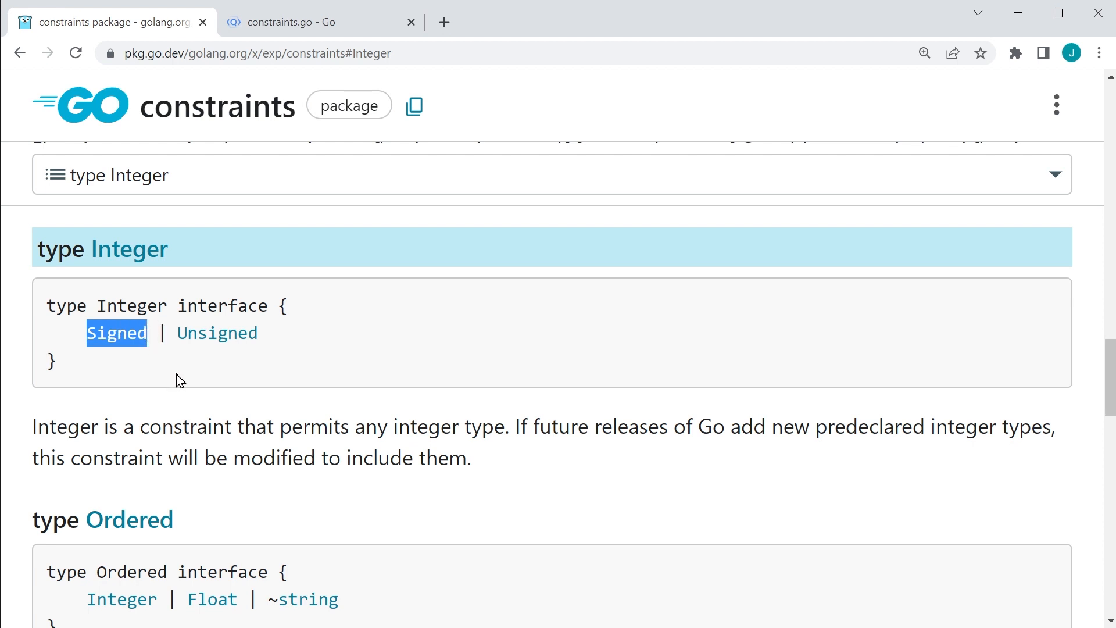
{"action": "left_click", "coordinate": [115, 332]}
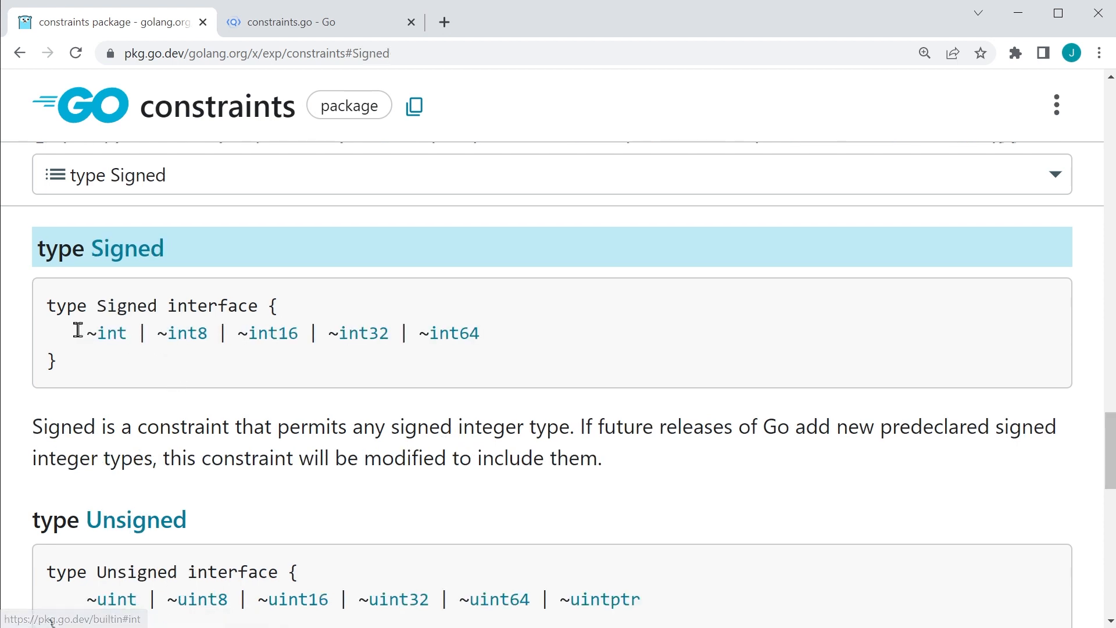
{"action": "left_click_drag", "start_coordinate": [85, 333], "coordinate": [481, 332]}
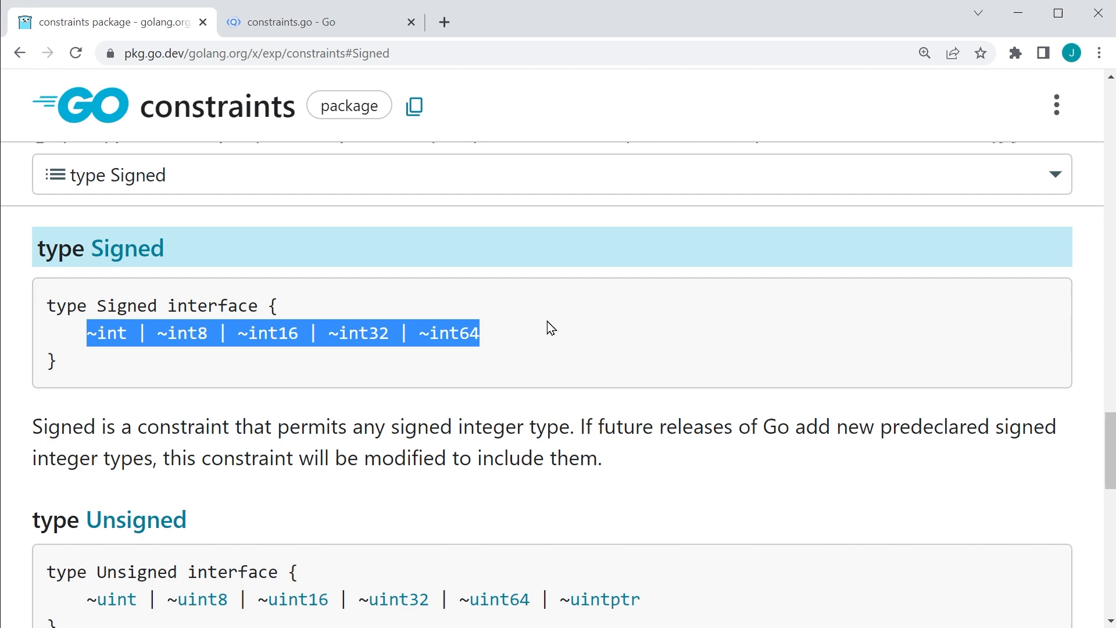
{"action": "scroll", "scroll_direction": "down", "scroll_amount": 3}
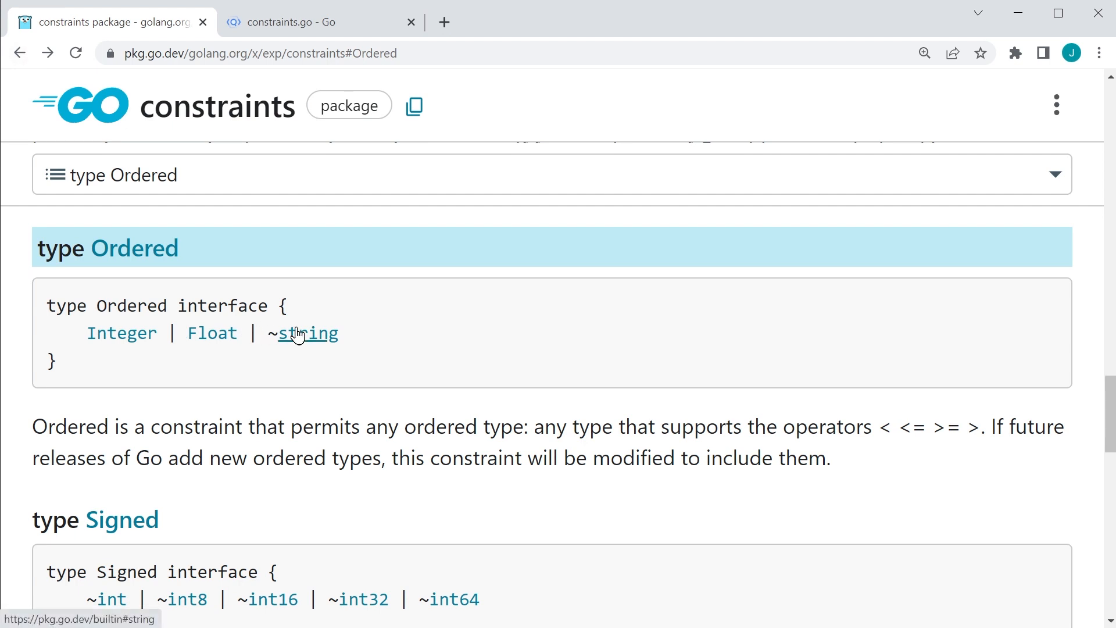
{"action": "double_click", "coordinate": [275, 333]}
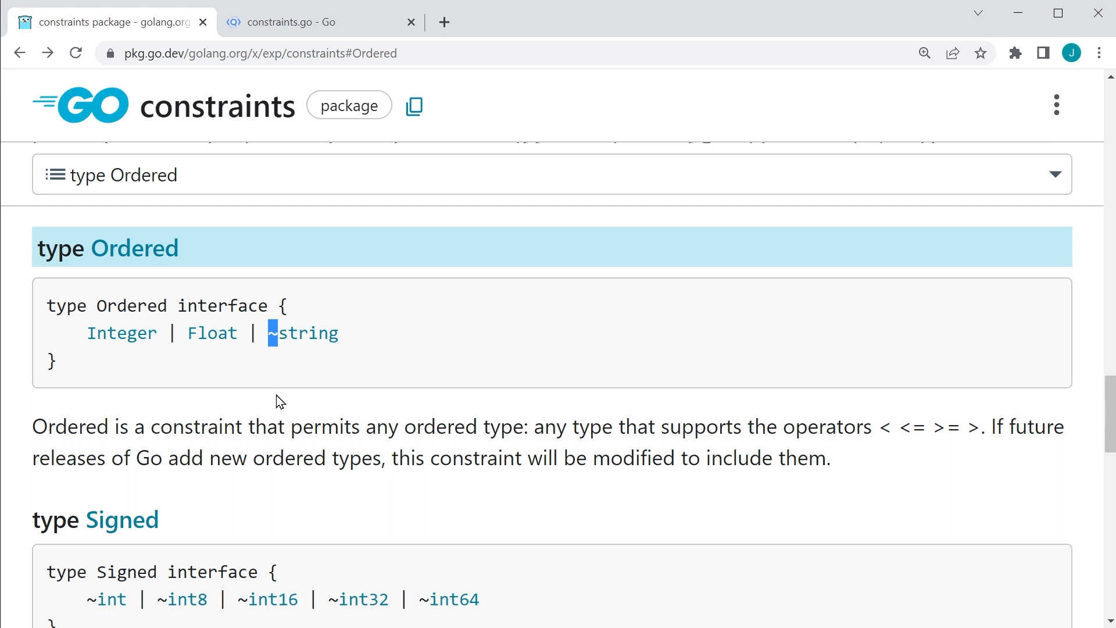
{"action": "mouse_move", "coordinate": [318, 348]}
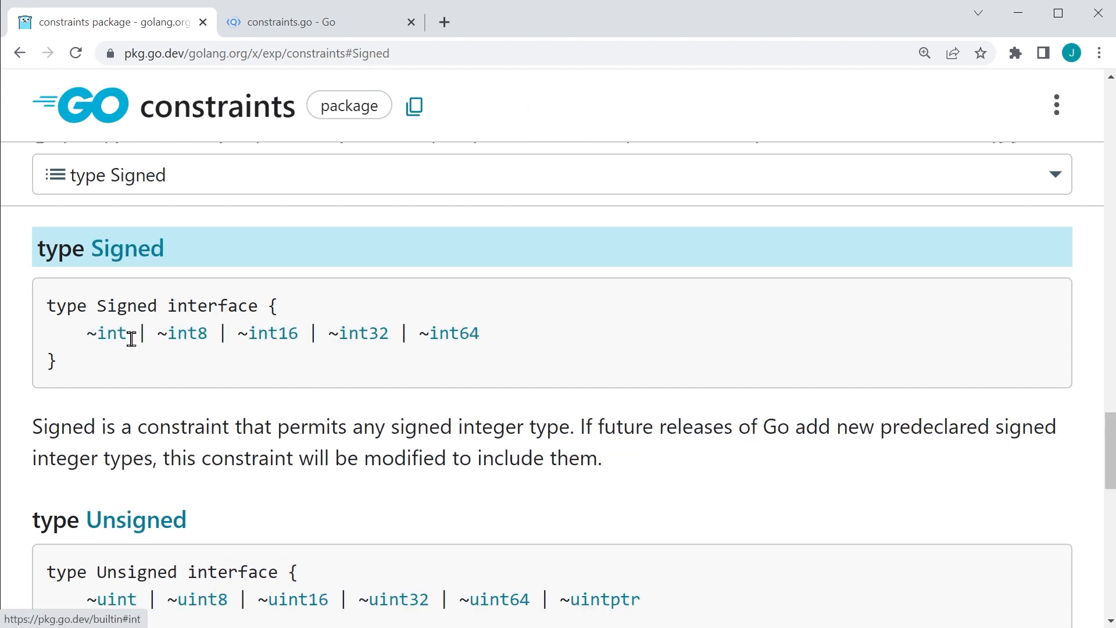
{"action": "double_click", "coordinate": [91, 334]}
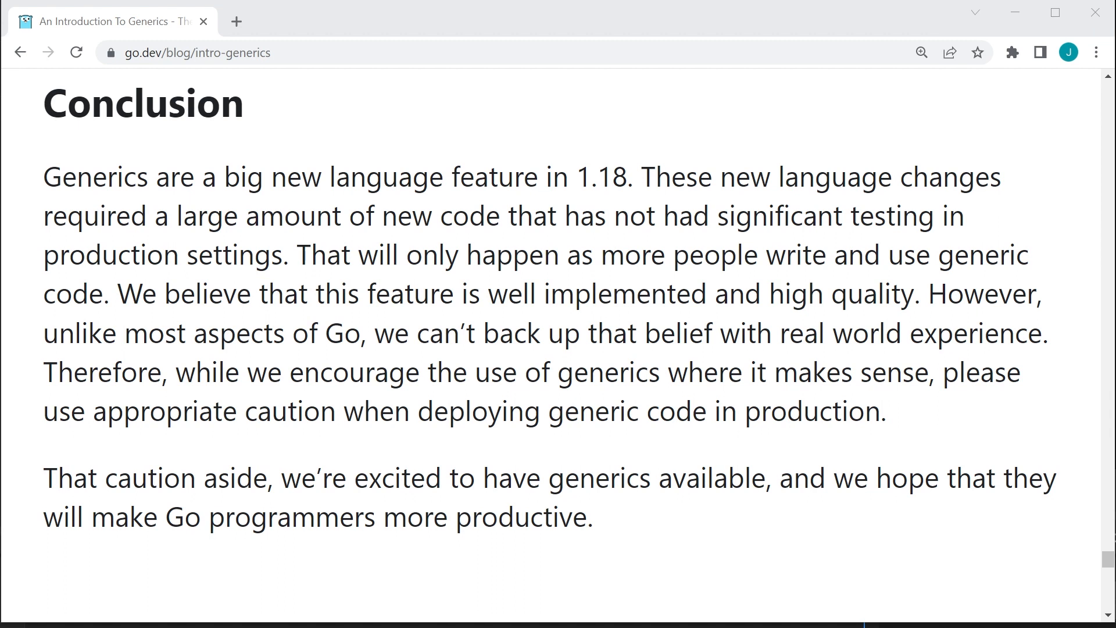
- Mark the Conclusion sentence warning that the new generics code is untested in production settings
{"action": "left_click_drag", "start_coordinate": [640, 177], "coordinate": [563, 217]}
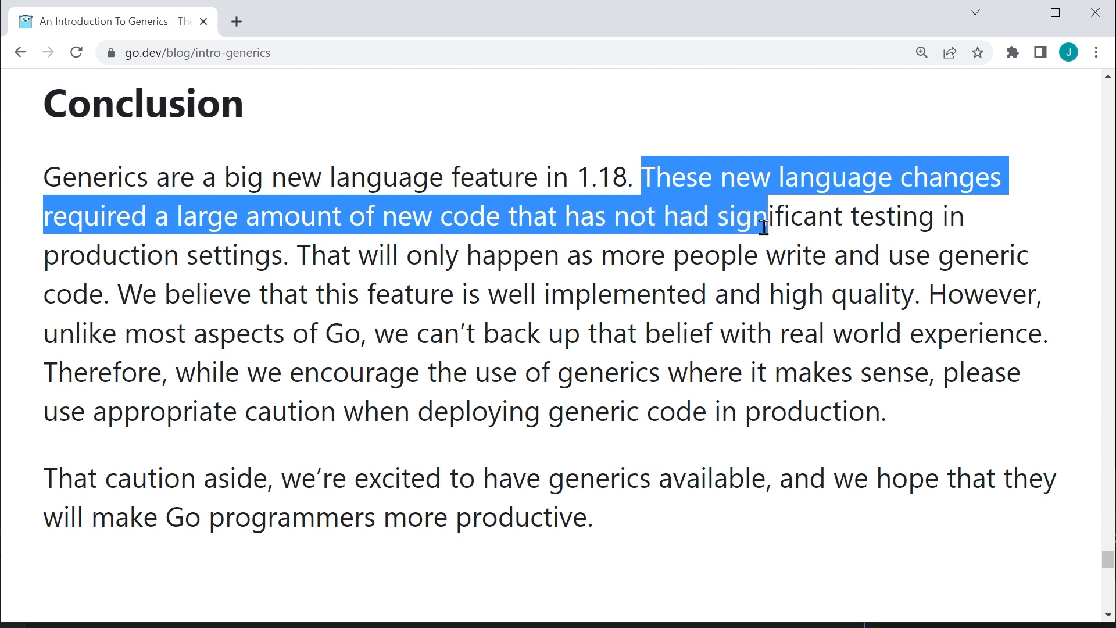
{"action": "left_click_drag", "start_coordinate": [761, 216], "coordinate": [297, 254]}
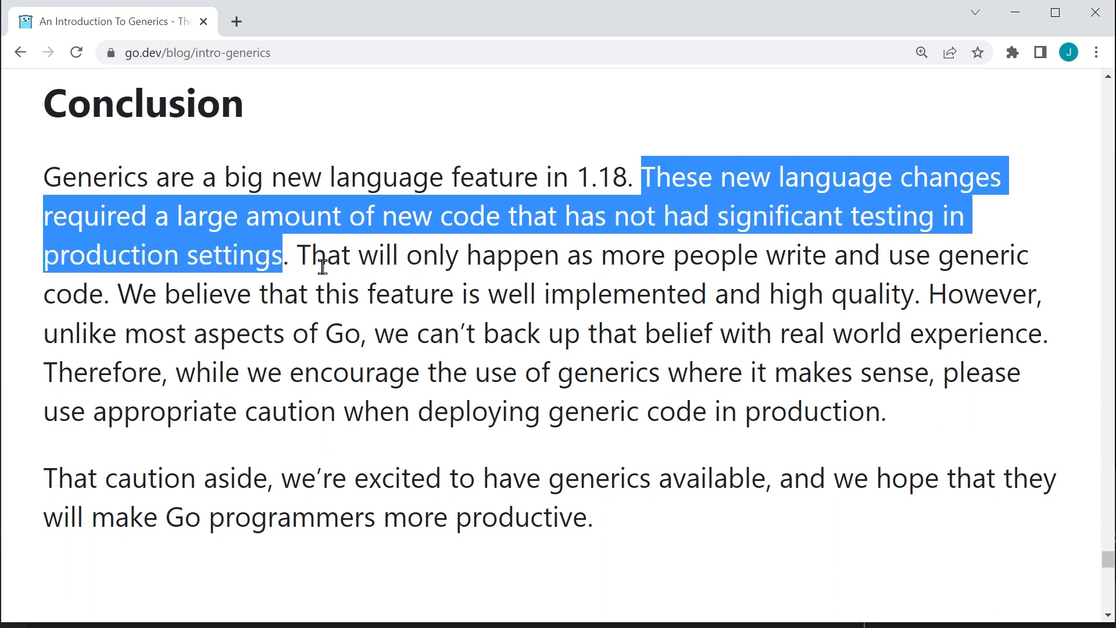
{"action": "left_click", "coordinate": [555, 318]}
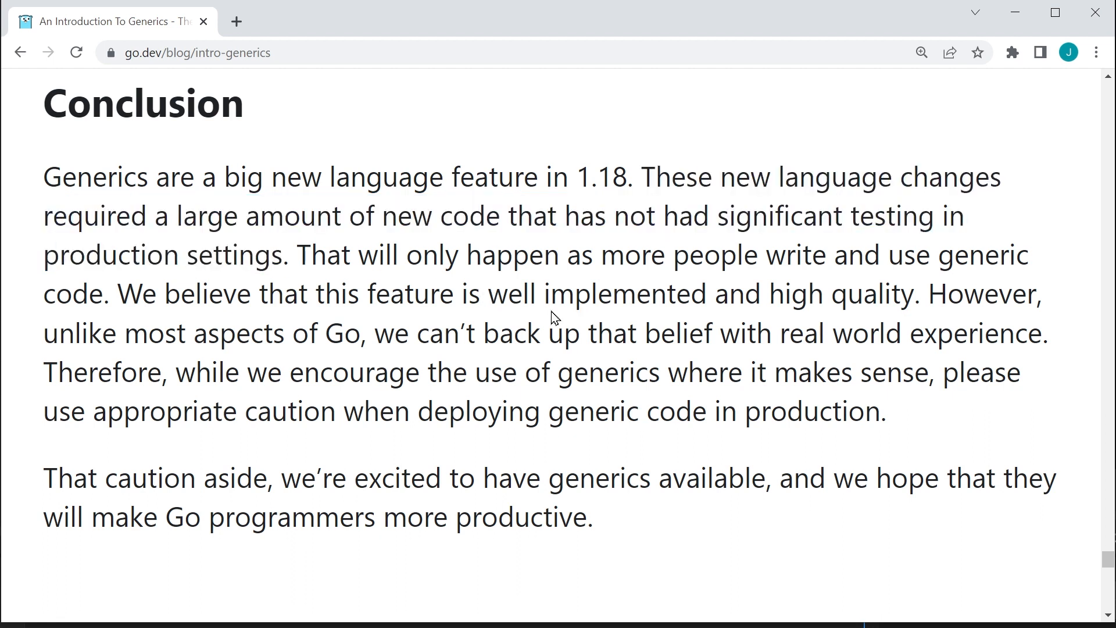
- Mark the phrases 'well implemented and high quality' and the claim lacking real-world experience
{"action": "left_click_drag", "start_coordinate": [486, 293], "coordinate": [911, 293]}
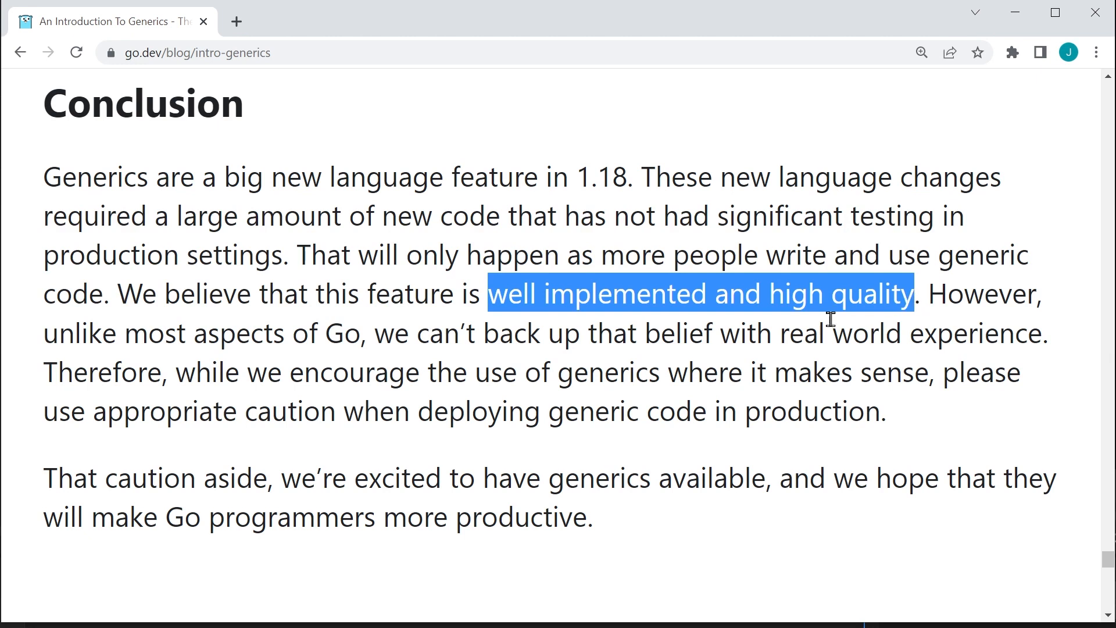
{"action": "left_click_drag", "start_coordinate": [366, 334], "coordinate": [662, 333]}
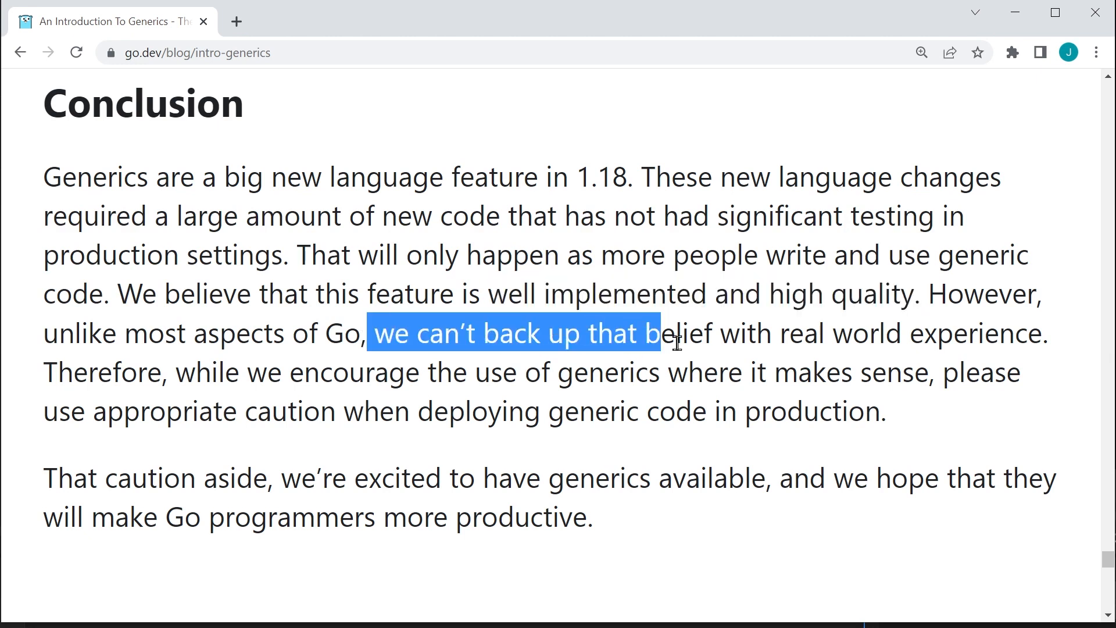
{"action": "left_click_drag", "start_coordinate": [647, 334], "coordinate": [1042, 333]}
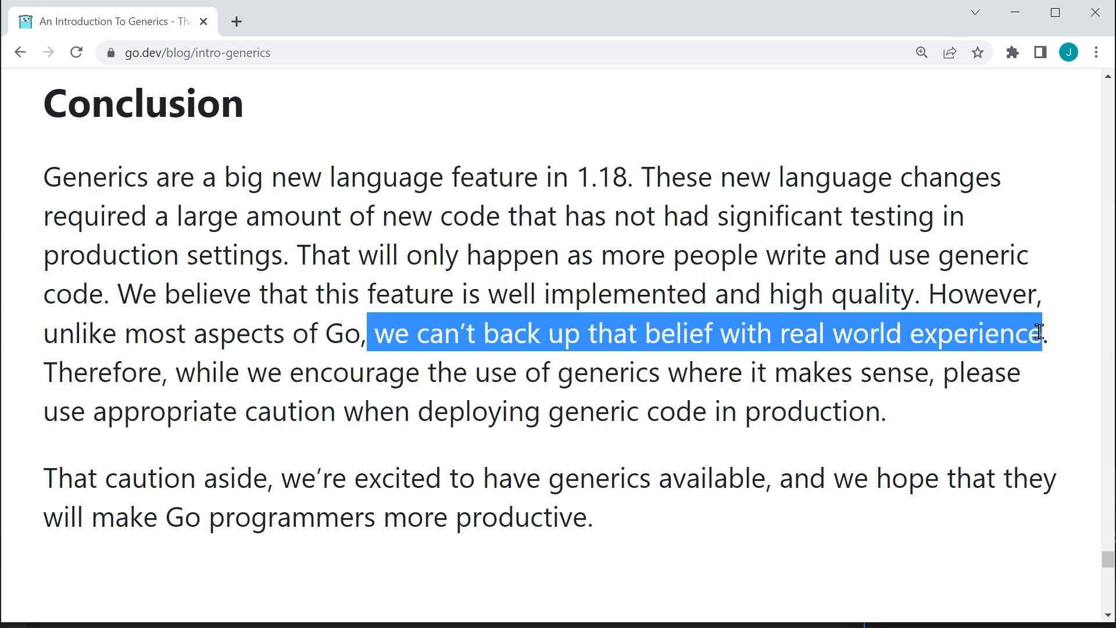